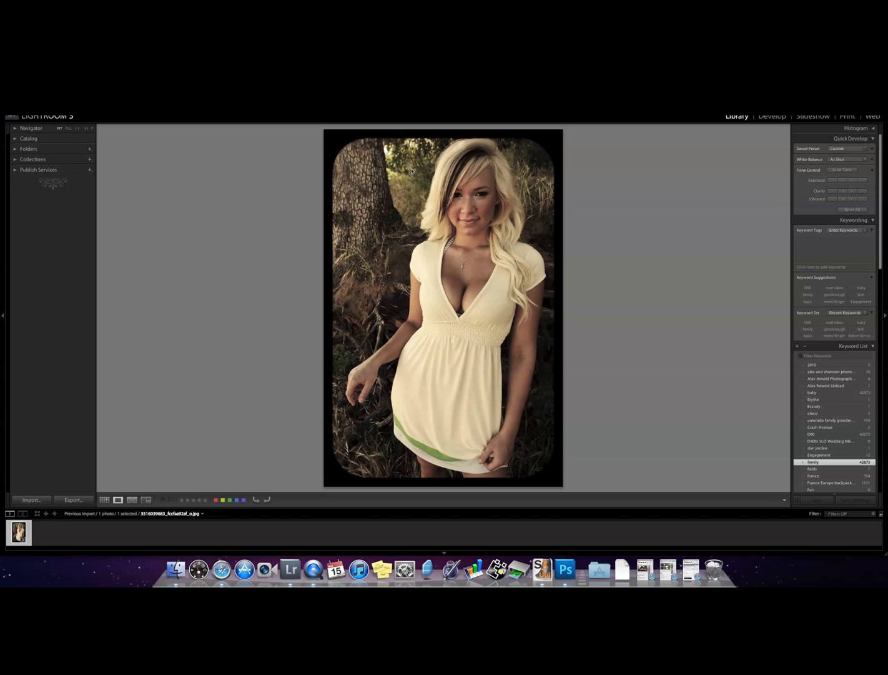
mouse_move(335, 161)
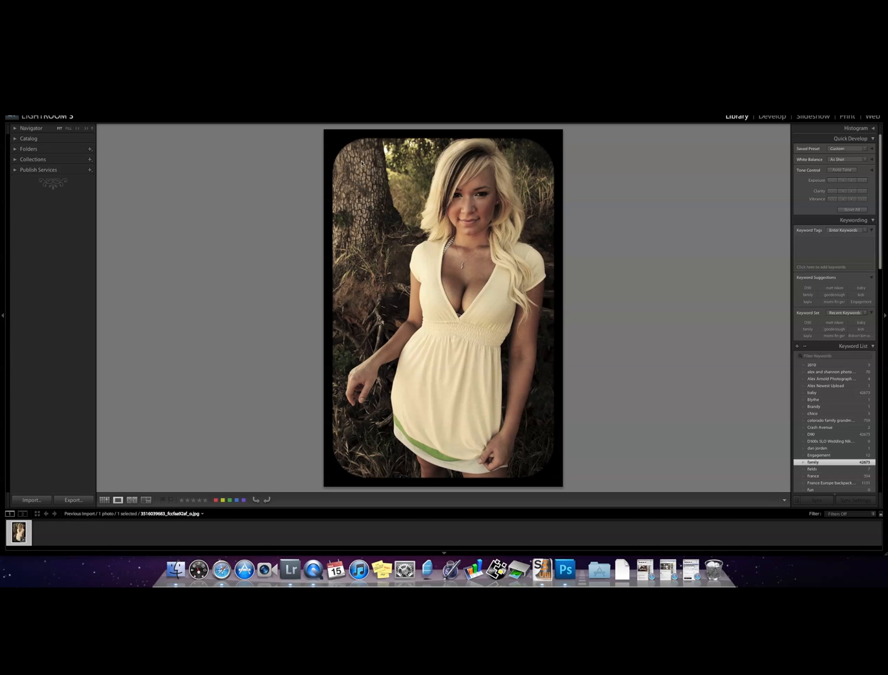
mouse_move(785, 121)
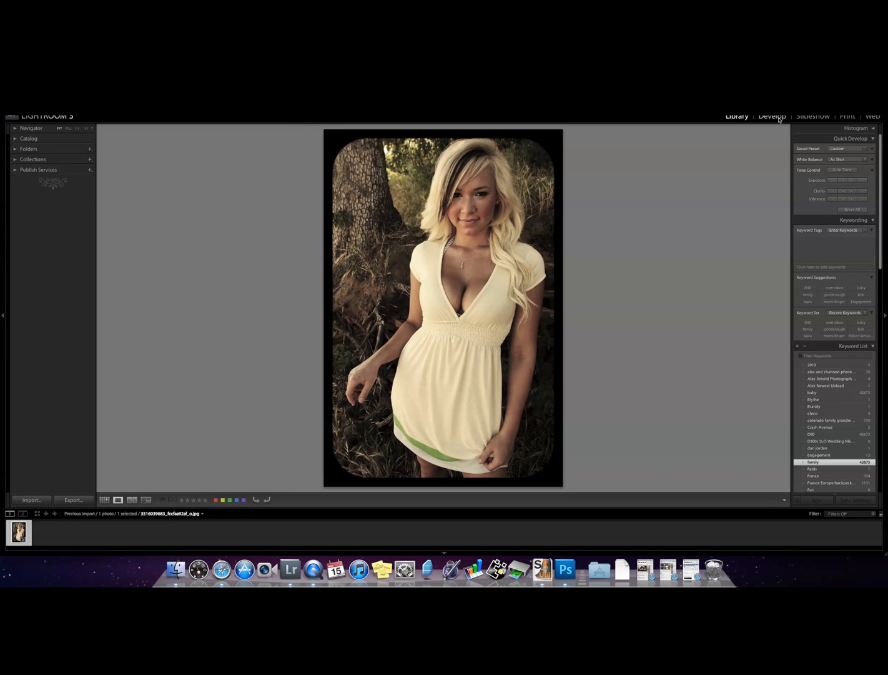
Enter the Develop module and start a new develop preset from the Presets panel
click(772, 116)
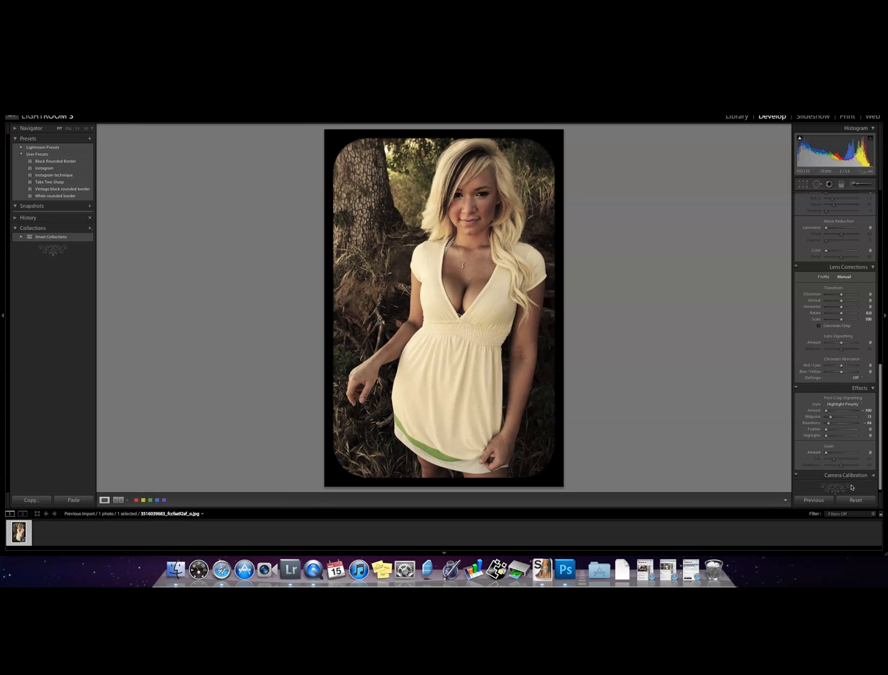
click(856, 499)
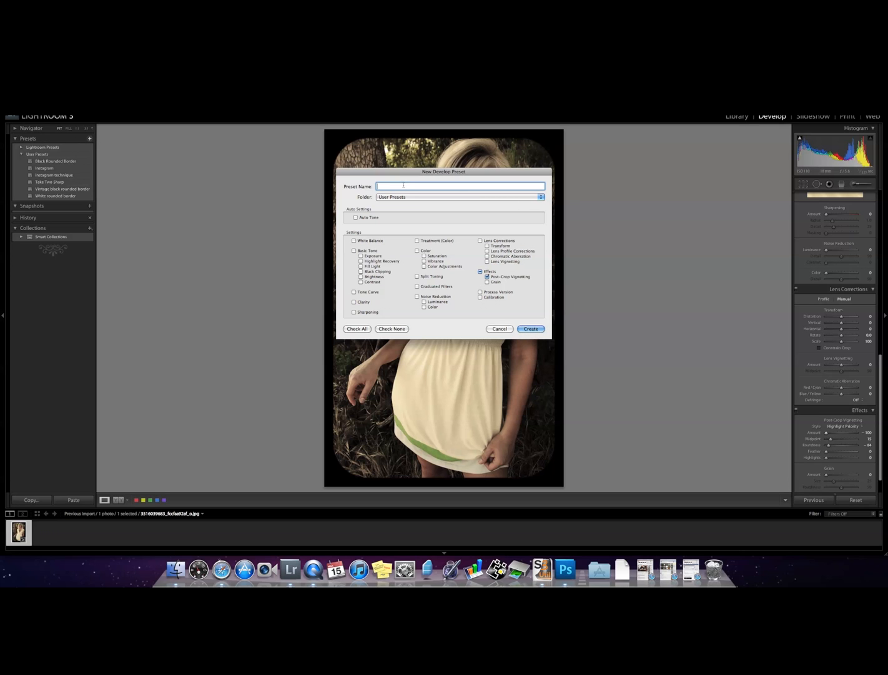
Create user preset 'Instagram tech' containing only the Post-Crop Vignetting effect
text(Instragram)
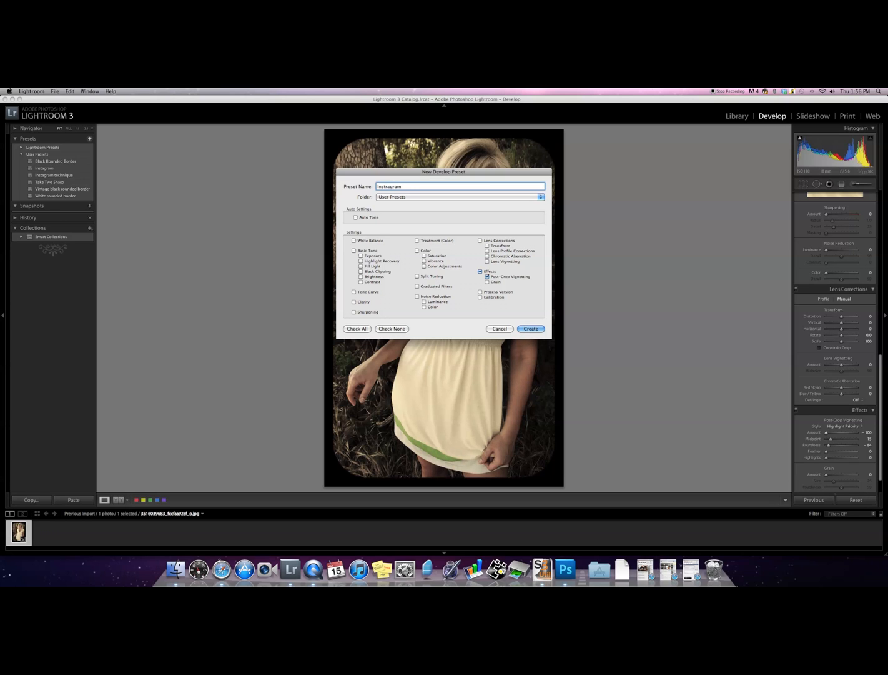
text(tech)
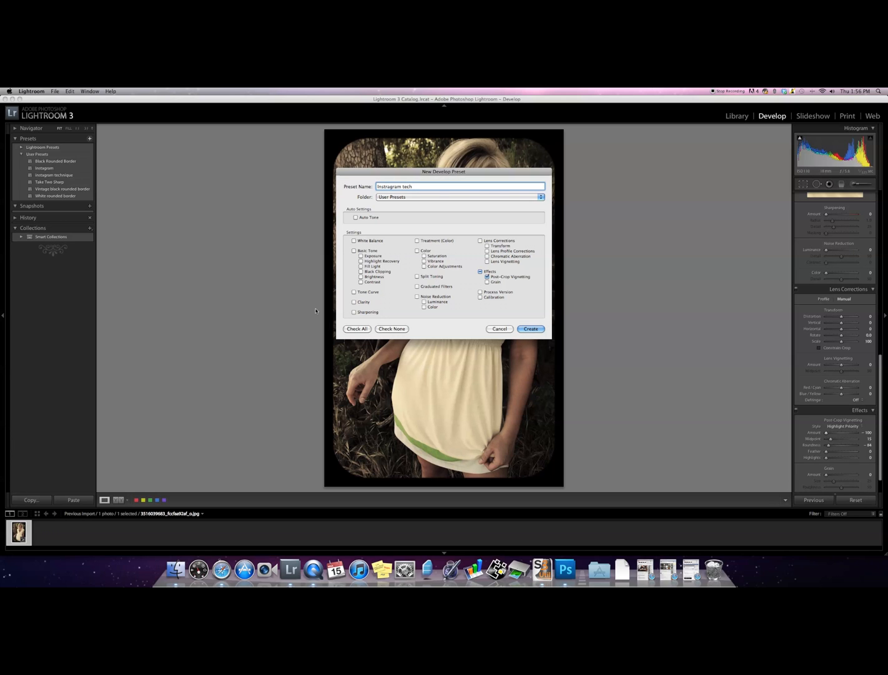
mouse_move(310, 312)
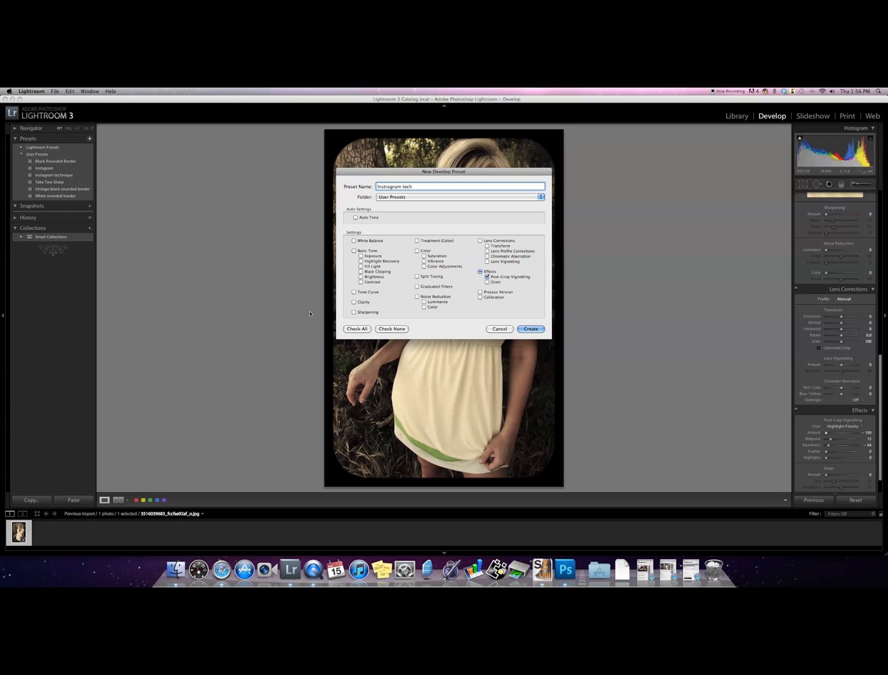
click(357, 329)
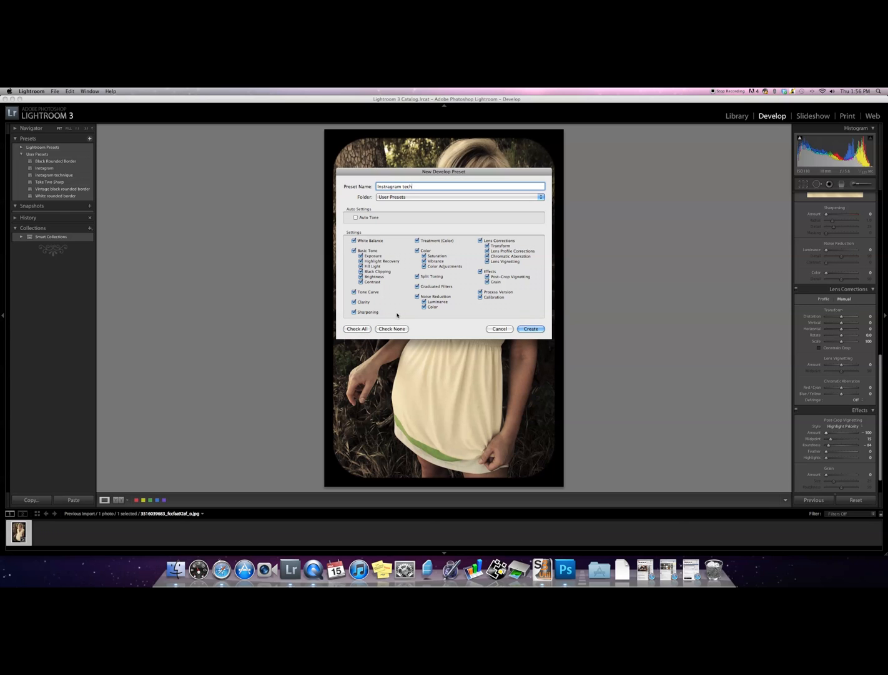
click(392, 329)
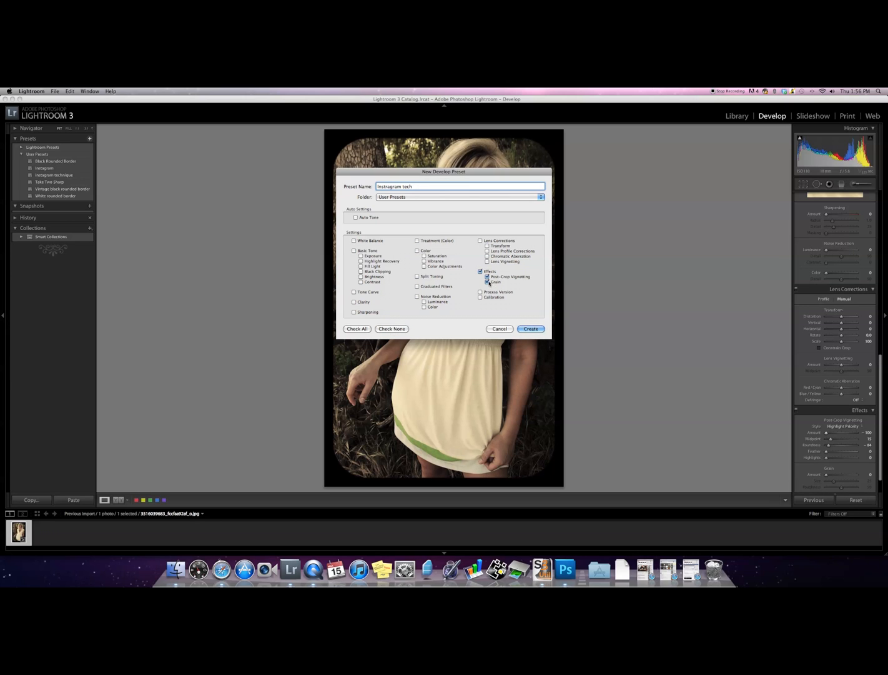
click(487, 282)
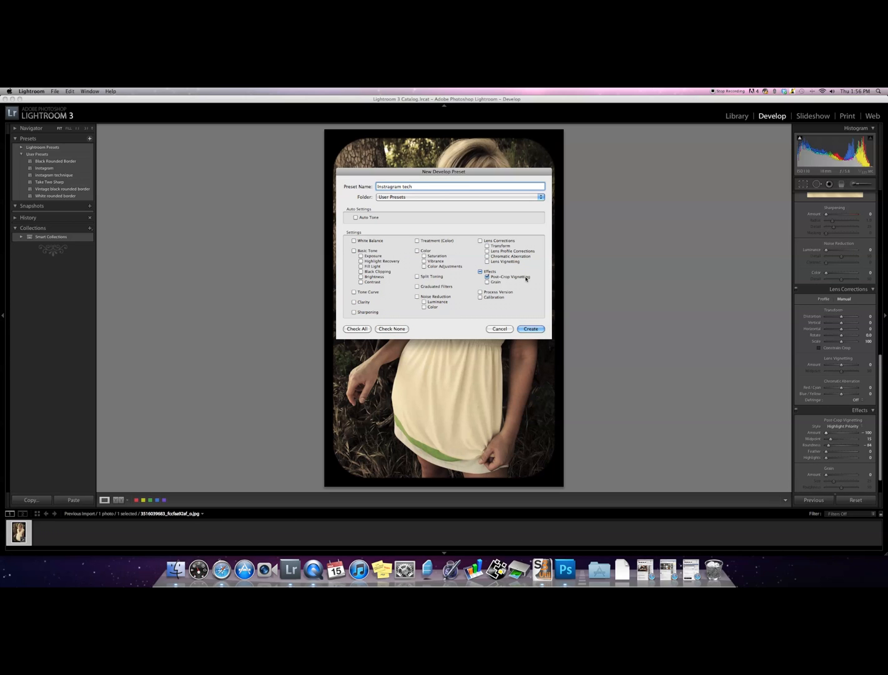
click(530, 329)
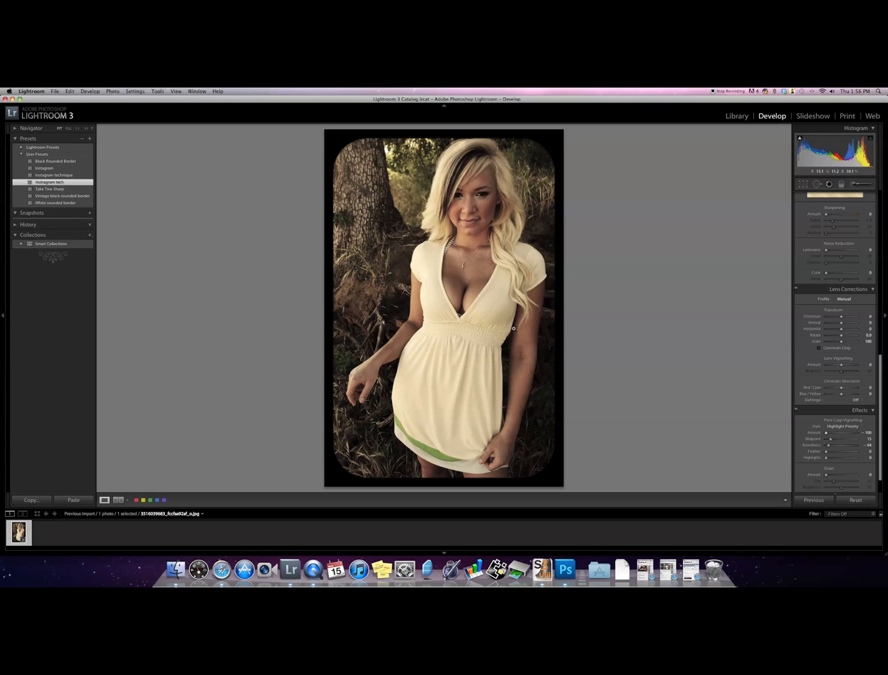
Reset the portrait, then apply the Instagram tech preset to restore the black rounded border
click(857, 499)
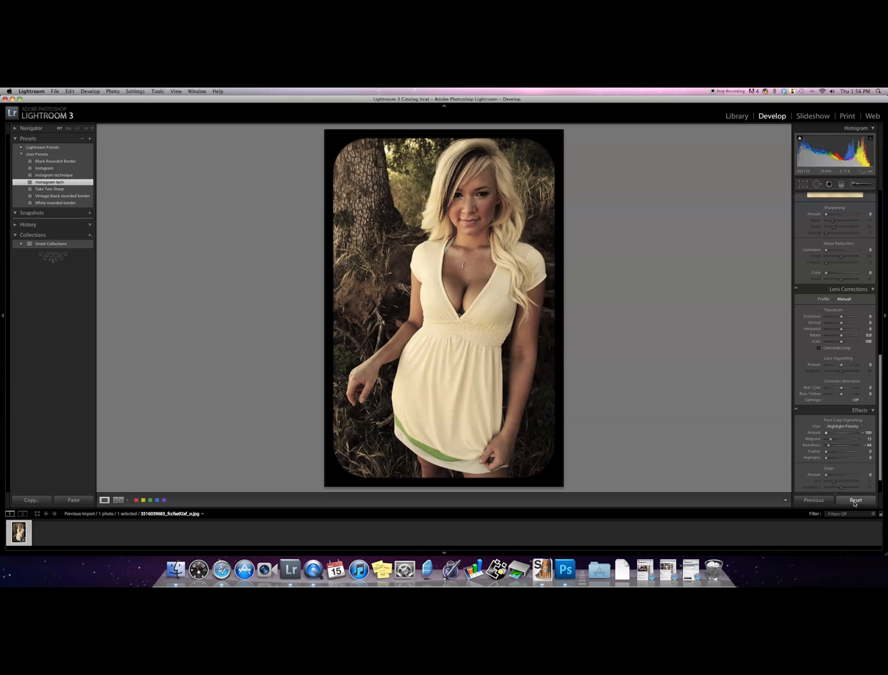
click(856, 500)
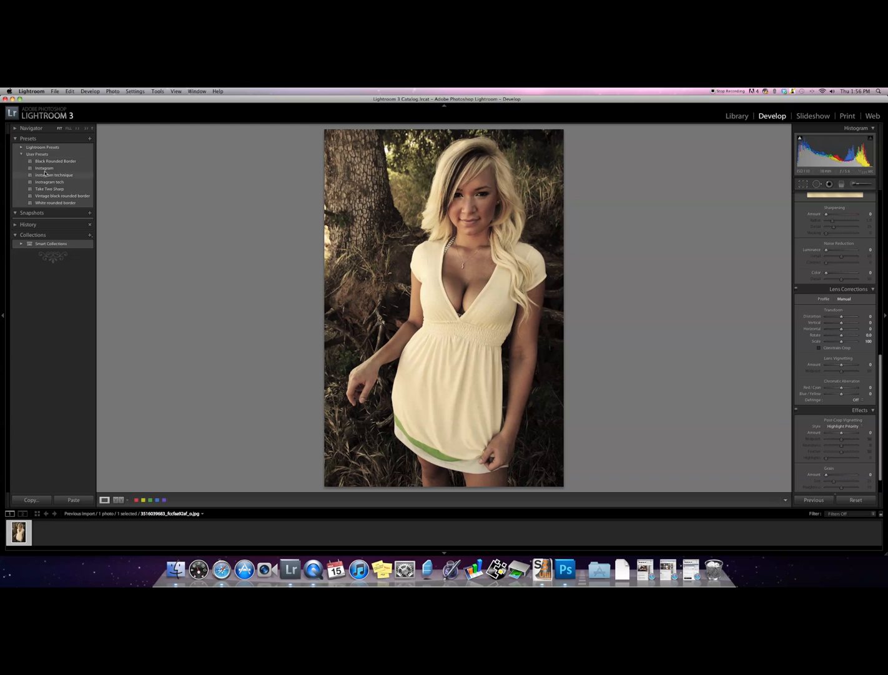
click(50, 182)
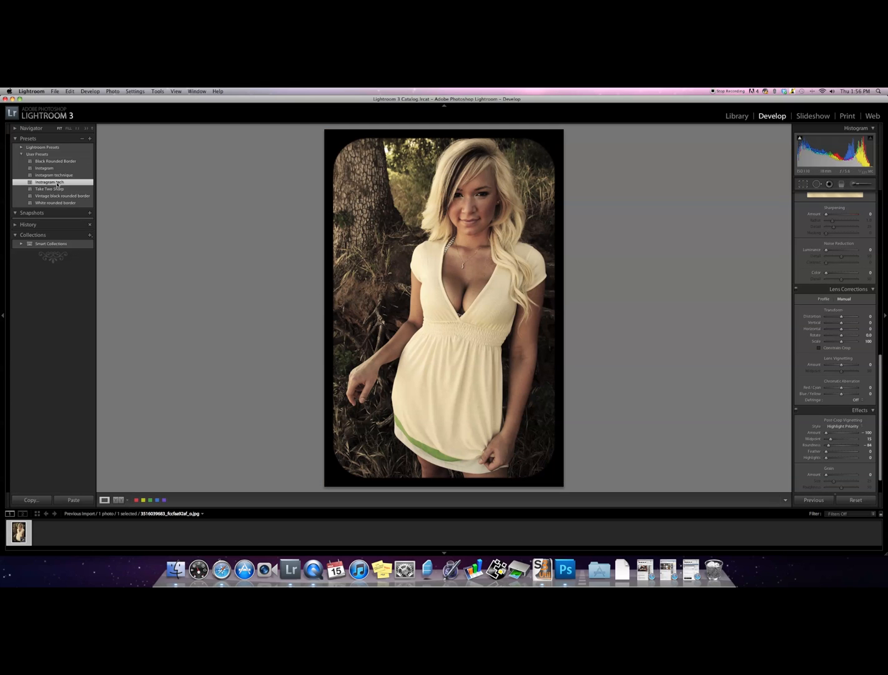